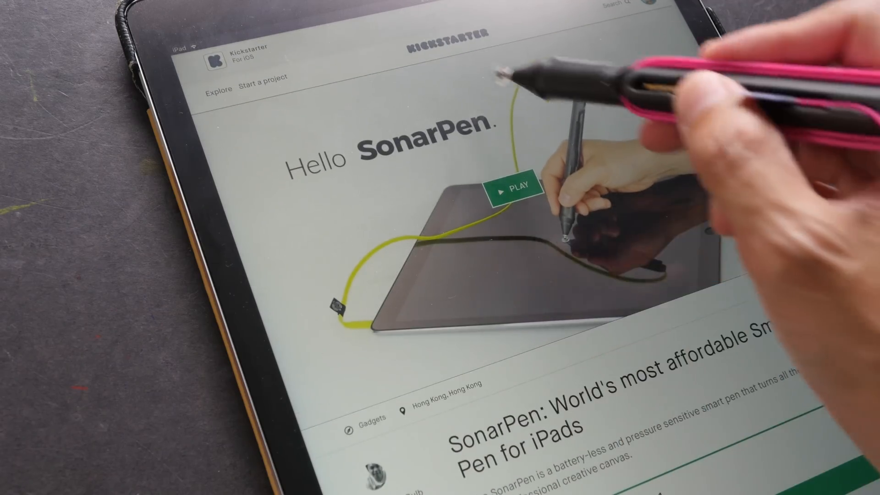
# - Scroll past the funding stats down to the SonarPen campaign pitch and story
pyautogui.scroll(-3)
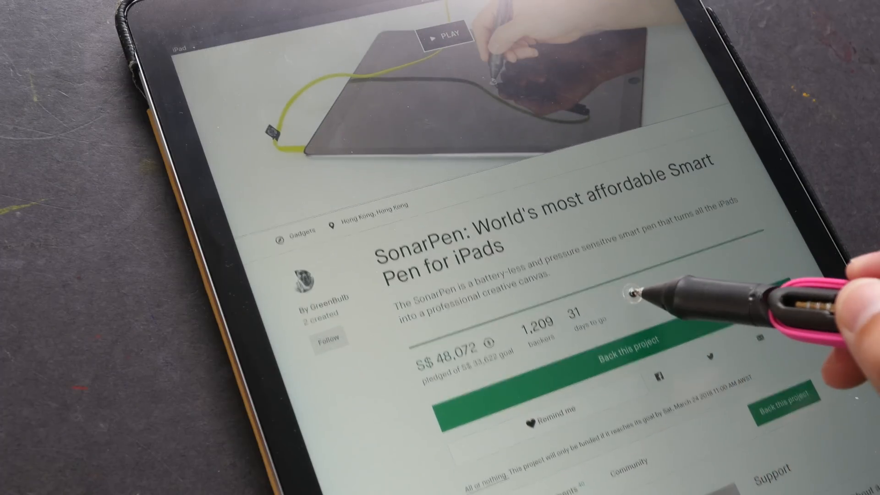
pyautogui.scroll(-3)
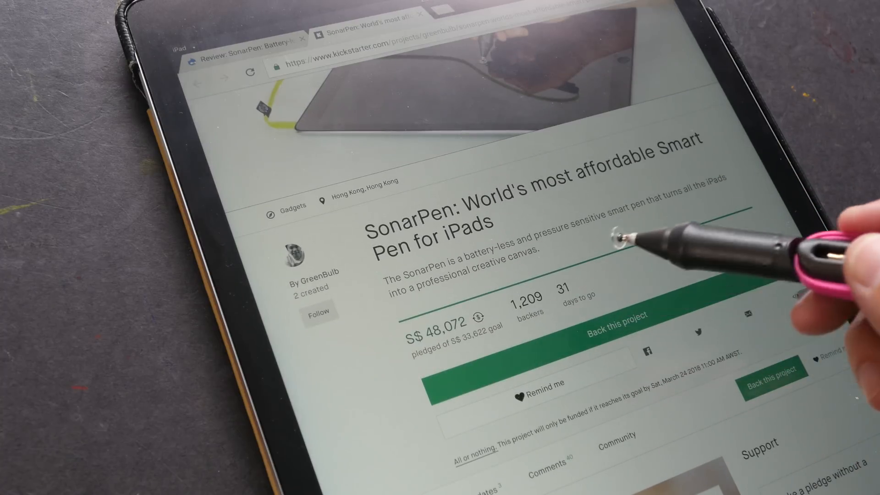
pyautogui.scroll(-3)
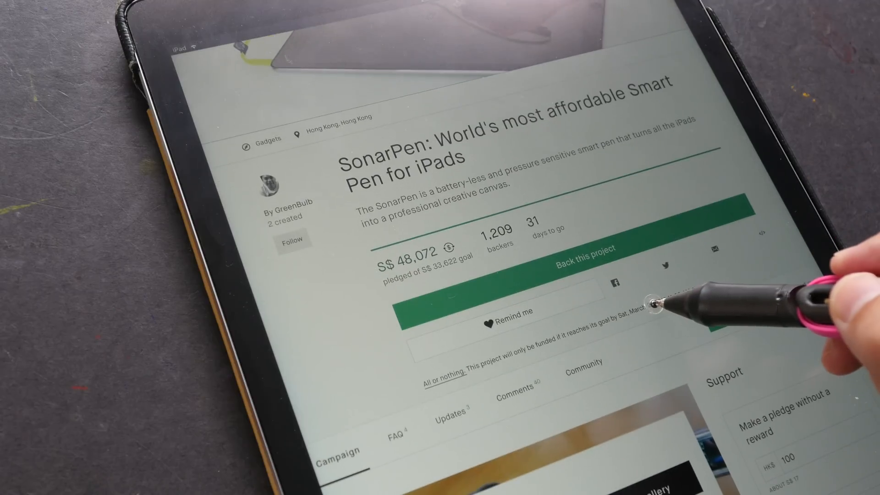
pyautogui.scroll(-3)
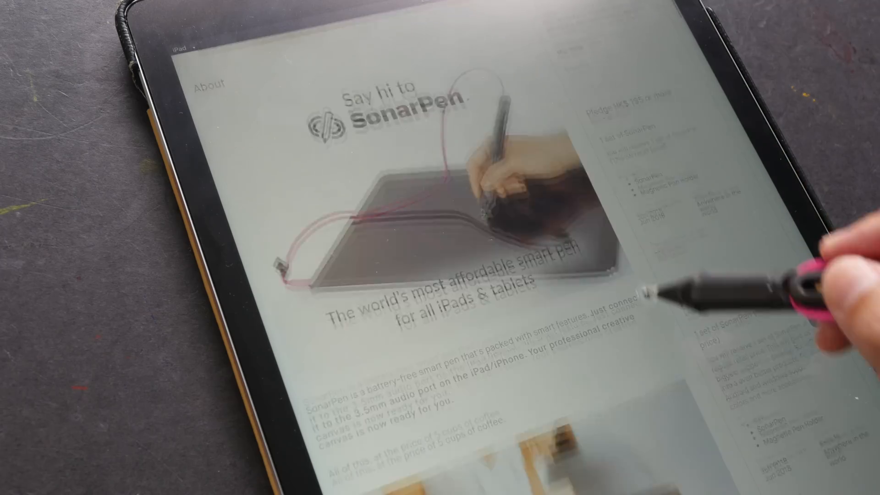
pyautogui.scroll(-3)
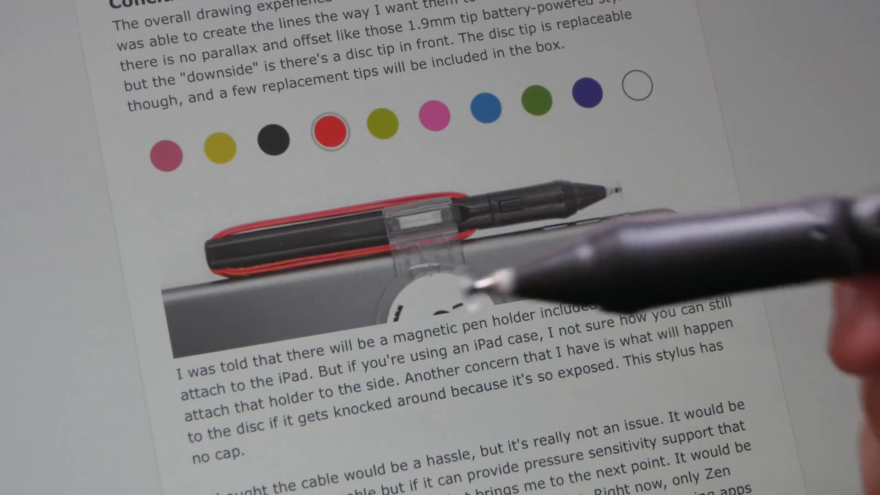
pyautogui.click(537, 100)
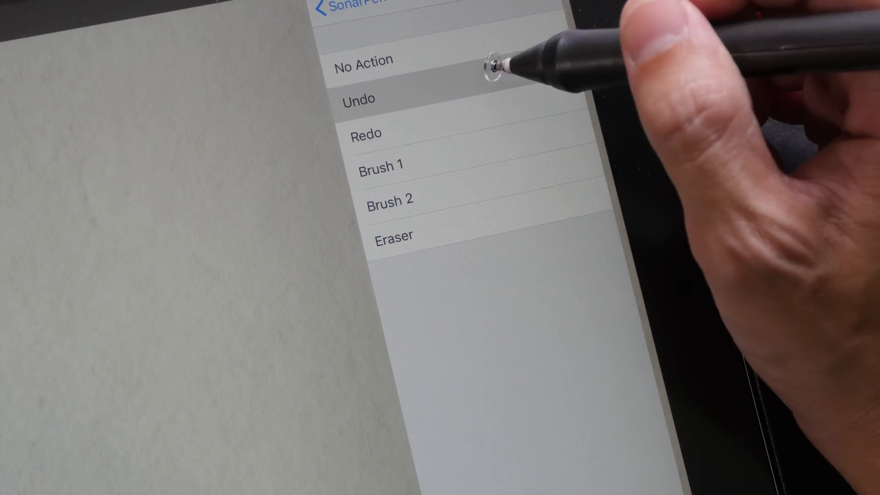
# - Choose the SonarPen button action and keep Pressure Sensitivity on Medium
pyautogui.click(358, 99)
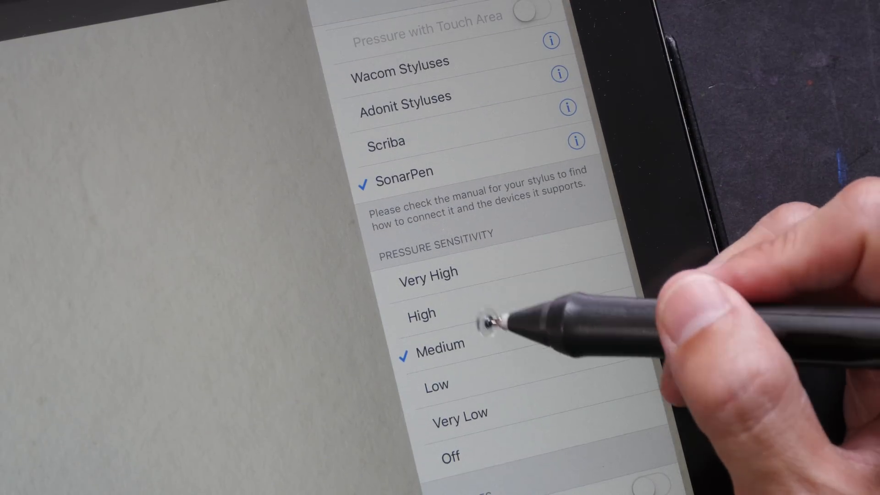
pyautogui.scroll(-3)
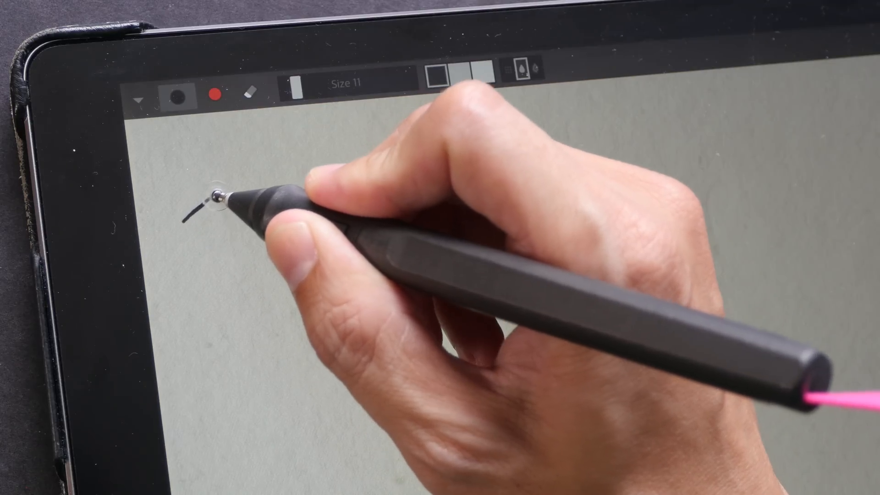
# - Paint three parallel diagonal pressure-test strokes in the upper-left of the canvas
pyautogui.moveTo(191, 216); pyautogui.dragTo(285, 126)
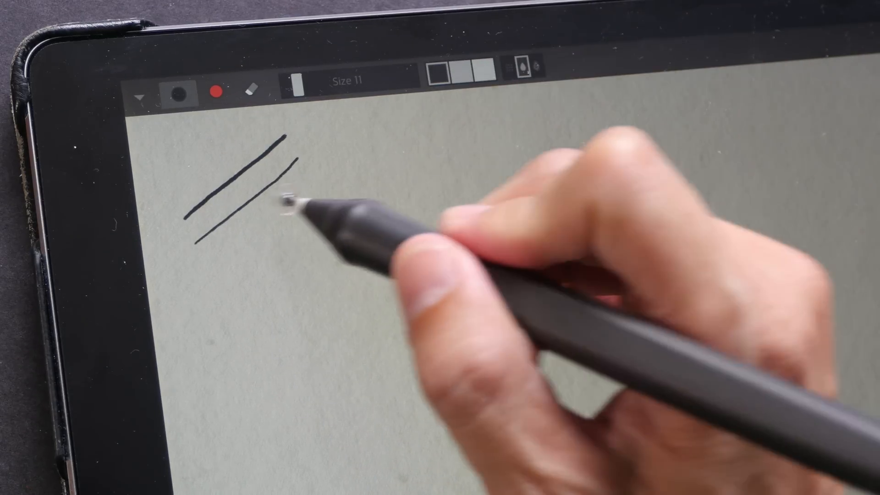
pyautogui.moveTo(280, 202); pyautogui.dragTo(196, 247)
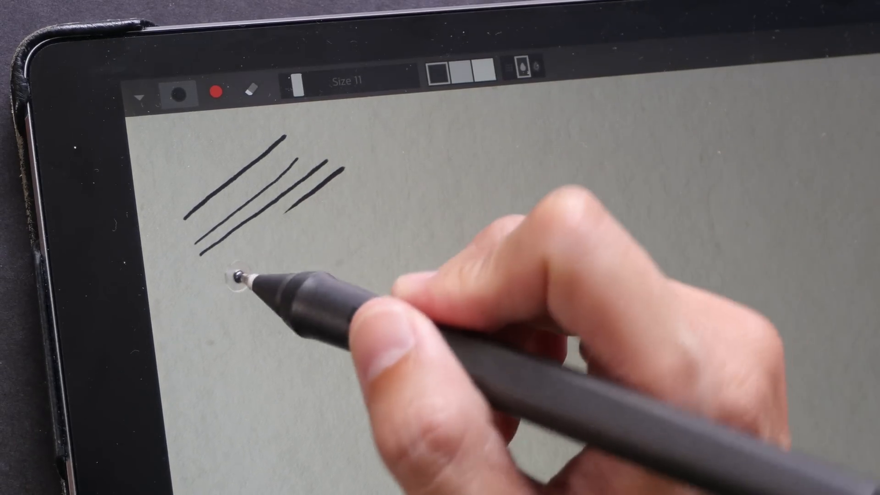
pyautogui.moveTo(236, 275); pyautogui.dragTo(353, 191)
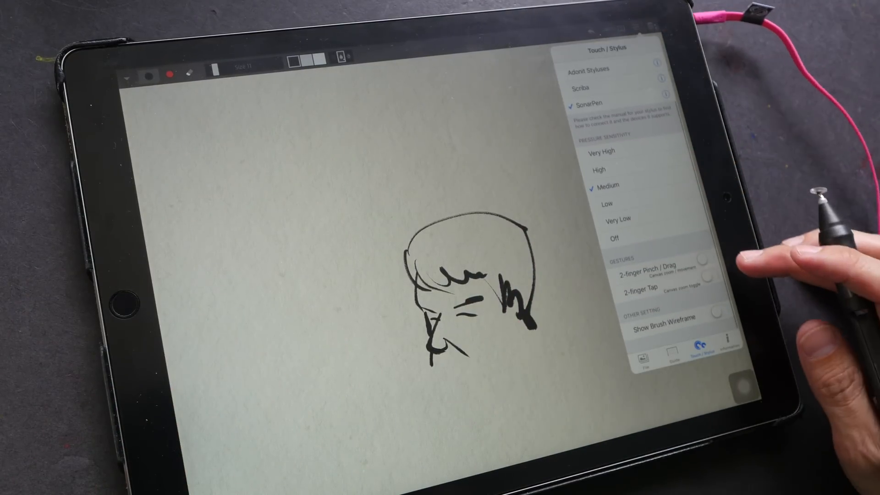
# - Ink hair strokes and detail on the rear figure's head behind the man
pyautogui.click(706, 259)
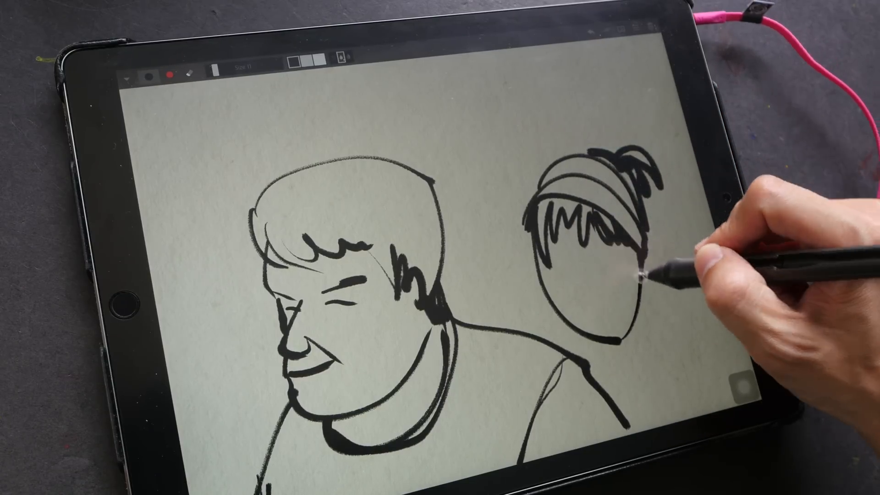
pyautogui.moveTo(645, 275); pyautogui.dragTo(572, 280)
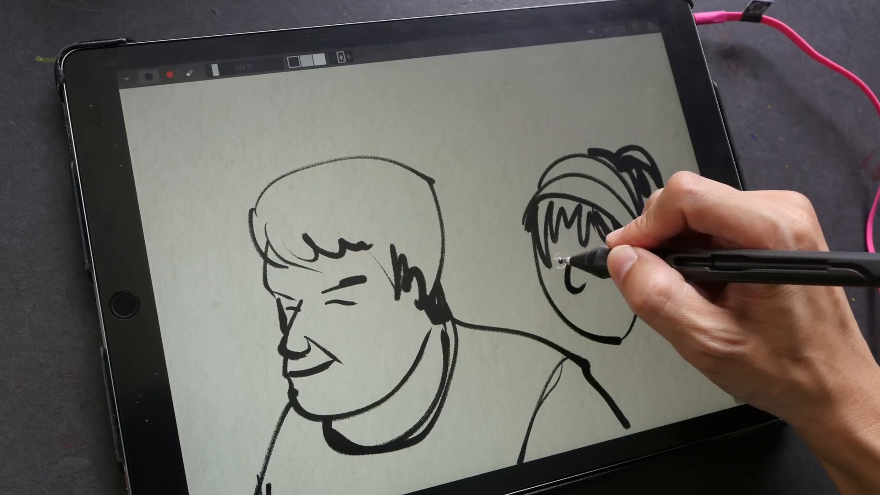
pyautogui.moveTo(566, 258); pyautogui.dragTo(579, 291)
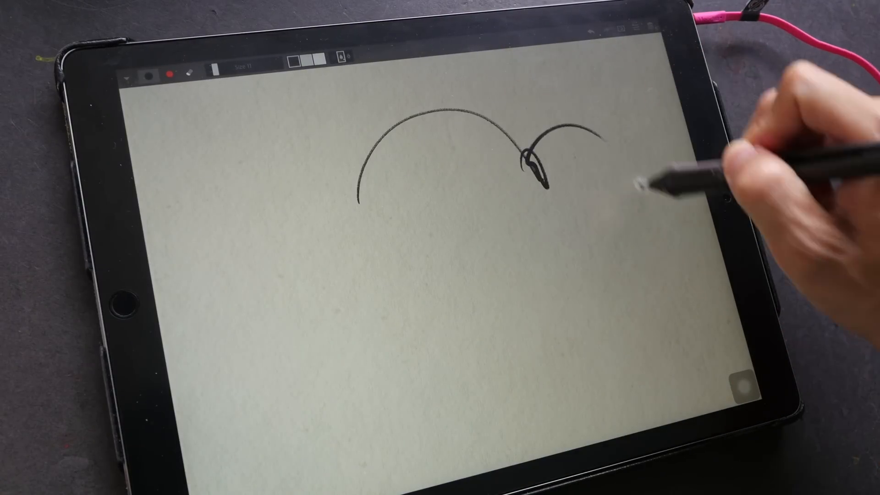
# - Paint a long sweeping curved stroke across the cleared page to test tapering
pyautogui.moveTo(571, 130); pyautogui.dragTo(651, 208)
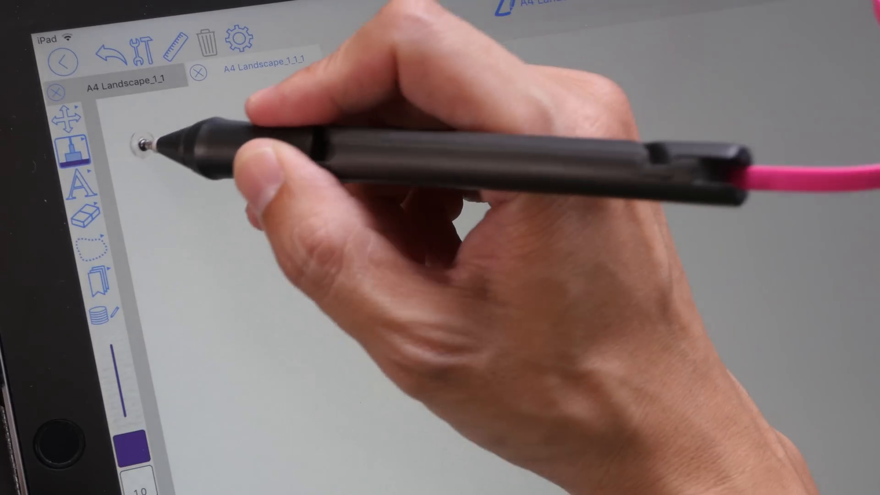
# - Handwrite ZOOMNOTES in purple at the top and begin ABC beneath it
pyautogui.moveTo(156, 129); pyautogui.dragTo(191, 185)
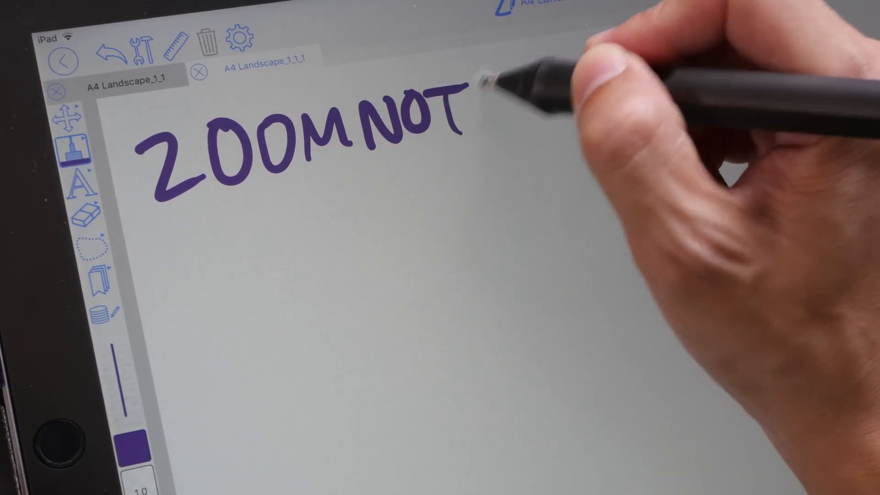
pyautogui.moveTo(471, 95); pyautogui.dragTo(534, 118)
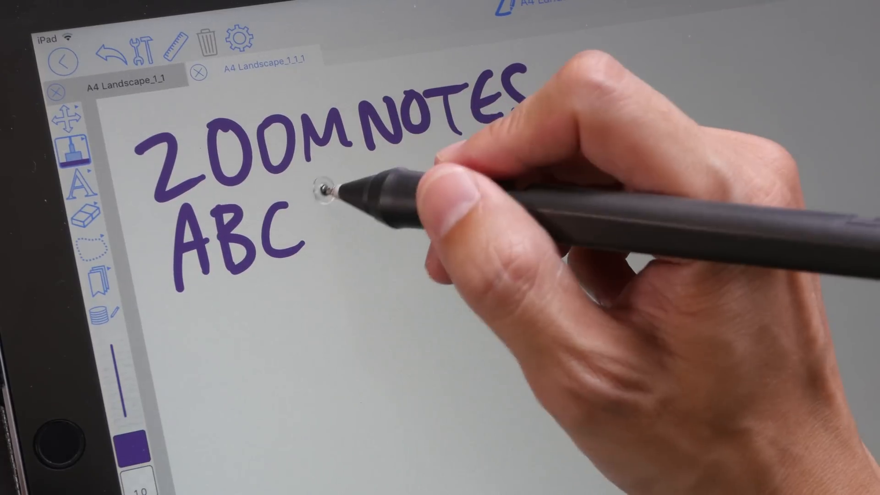
pyautogui.moveTo(314, 196); pyautogui.dragTo(317, 236)
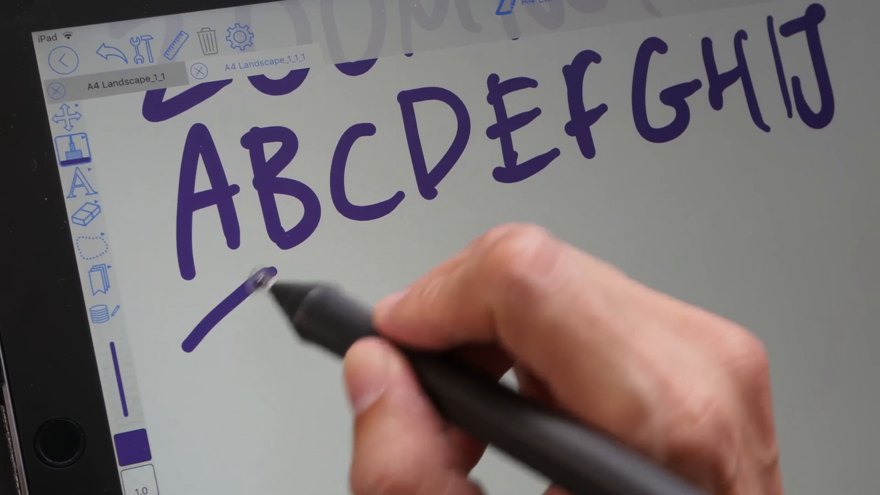
# - Draw a row of parallel purple diagonal strokes below the letters, extending rightward
pyautogui.moveTo(191, 348); pyautogui.dragTo(326, 274)
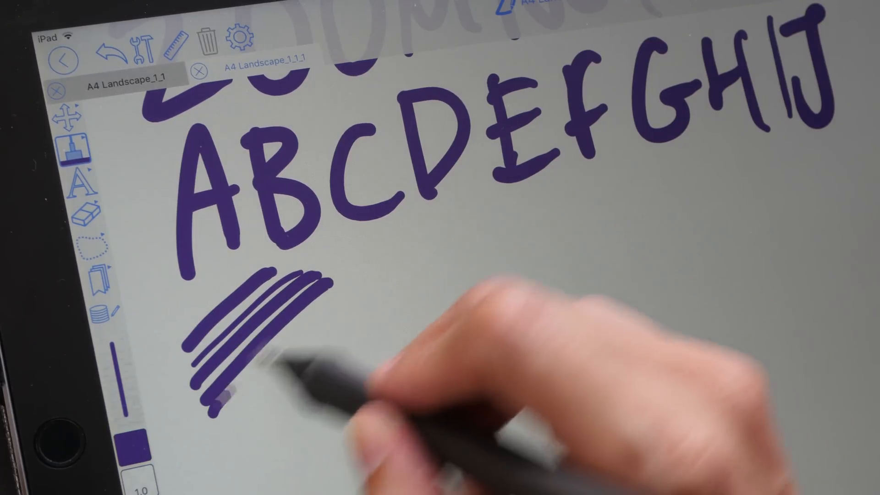
pyautogui.moveTo(225, 365); pyautogui.dragTo(381, 275)
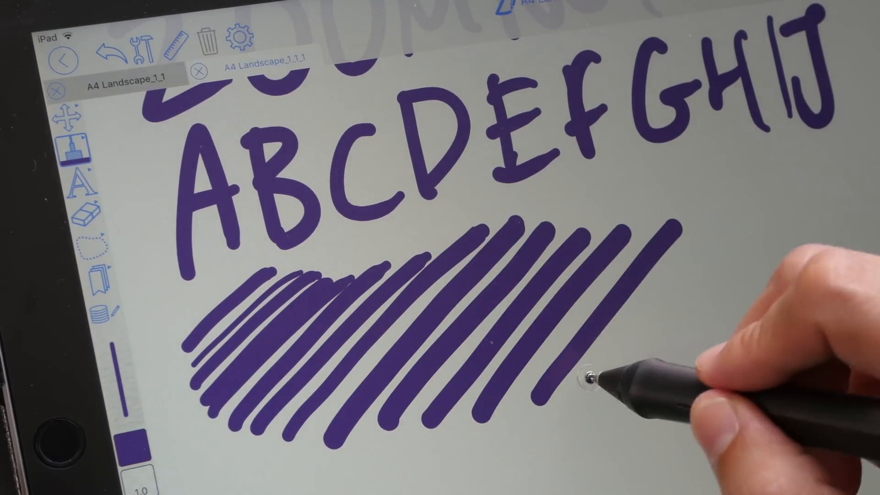
pyautogui.moveTo(584, 381); pyautogui.dragTo(740, 202)
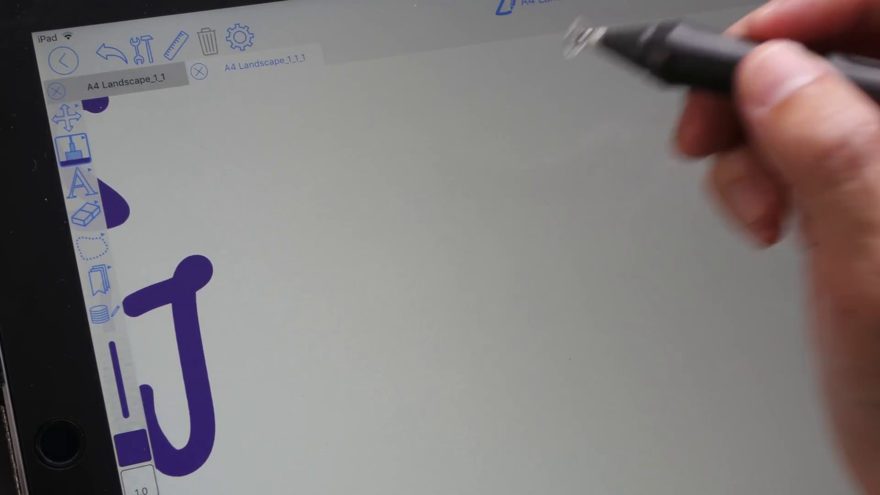
pyautogui.moveTo(477, 118)
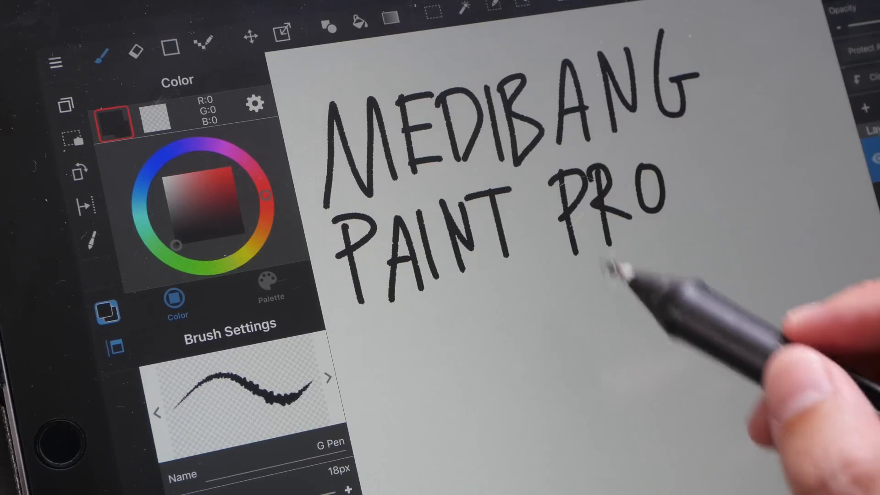
pyautogui.moveTo(617, 280)
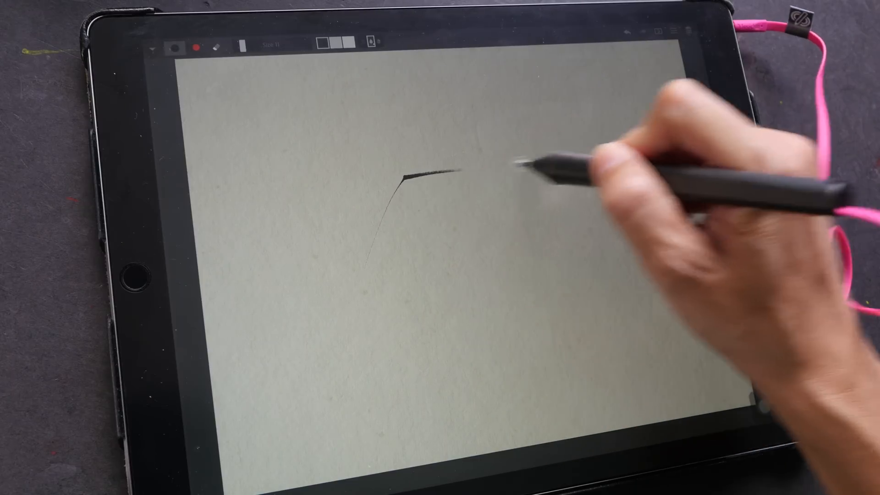
# - Draw the bottom edge of the thin black trapezoid outline
pyautogui.moveTo(449, 174); pyautogui.dragTo(370, 283)
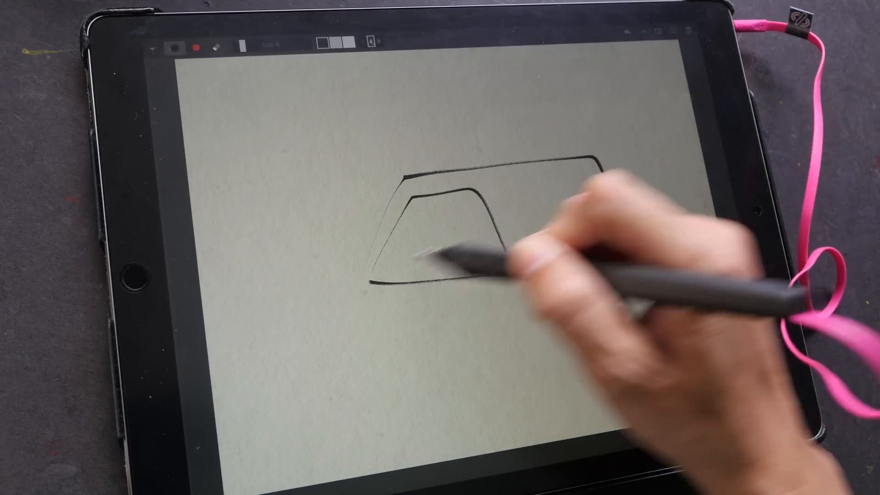